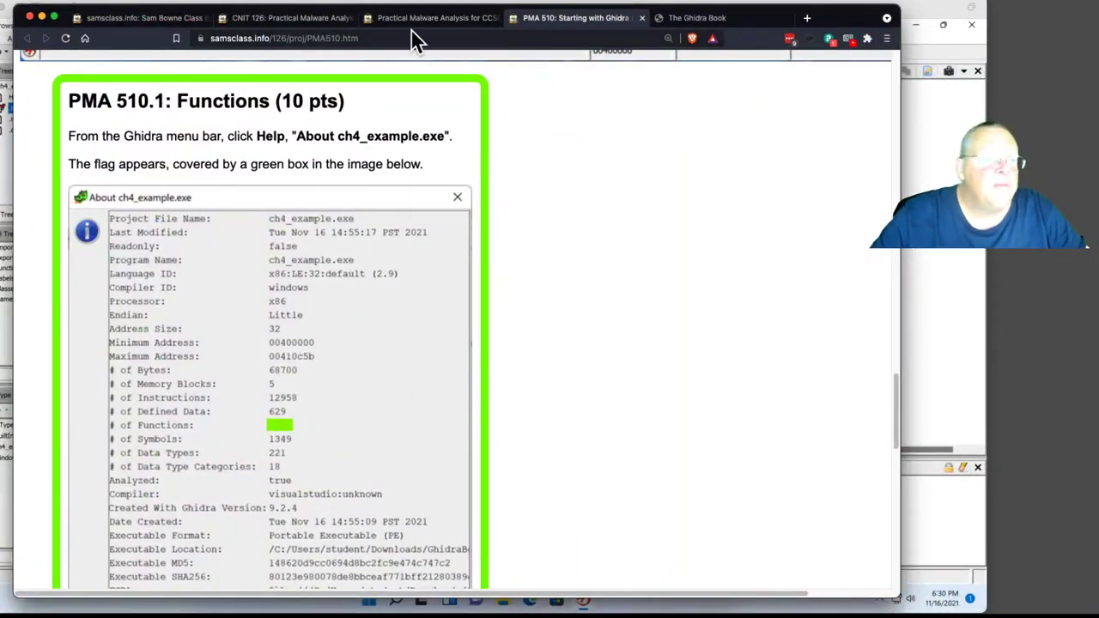
Open the 'PMA 511: Ghidra Data Displays' project from the CCSF course page and read its launch instructions.
left_click(430, 17)
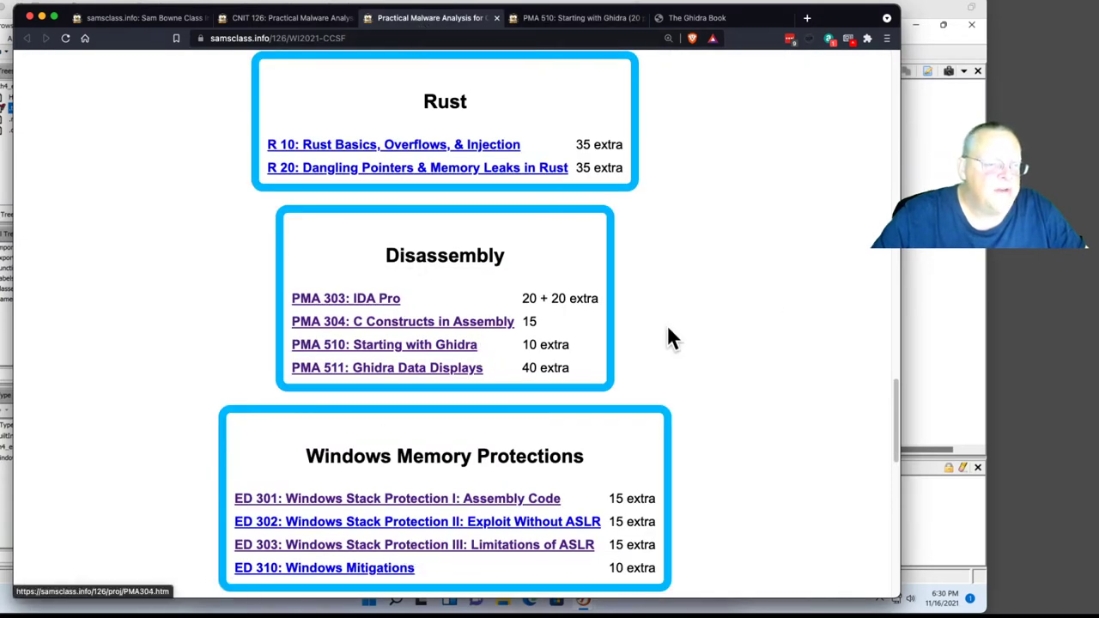
mouse_move(421, 367)
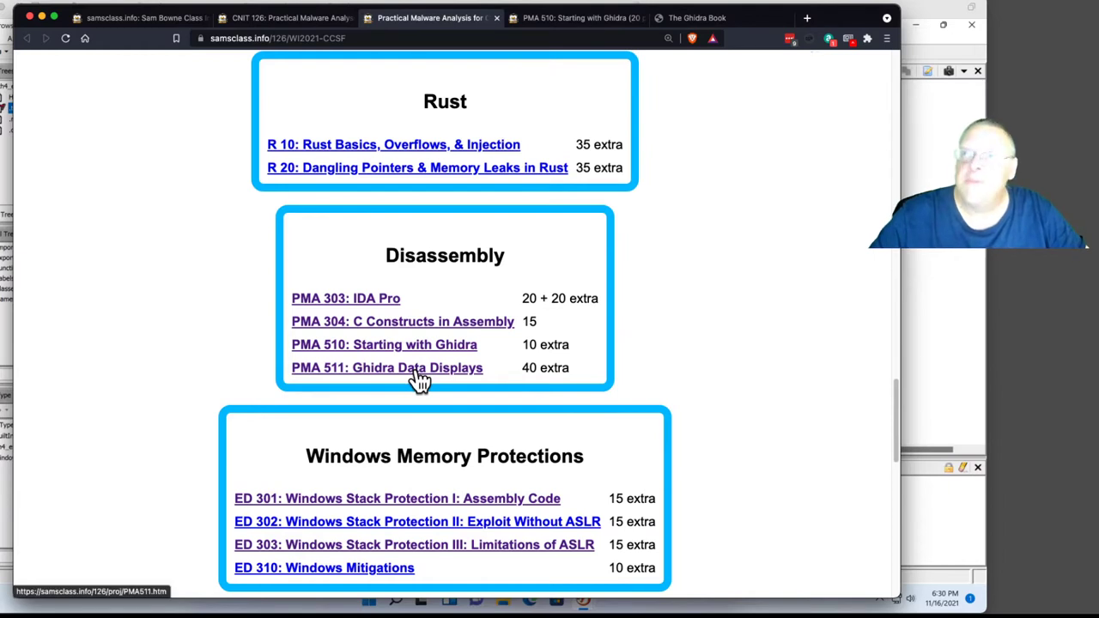
left_click(386, 368)
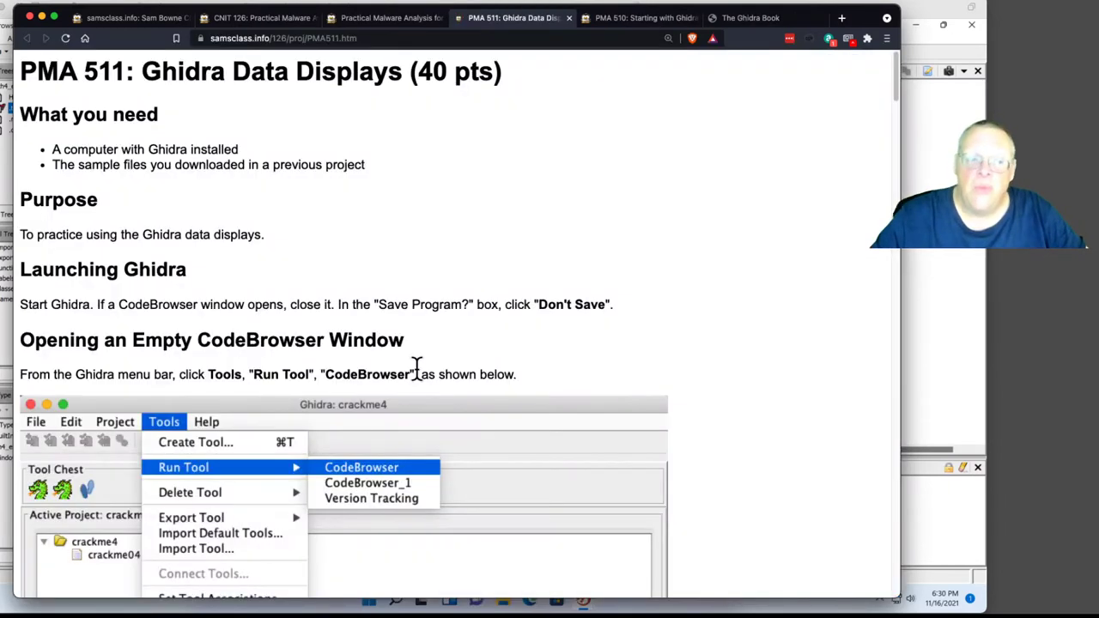
mouse_move(439, 355)
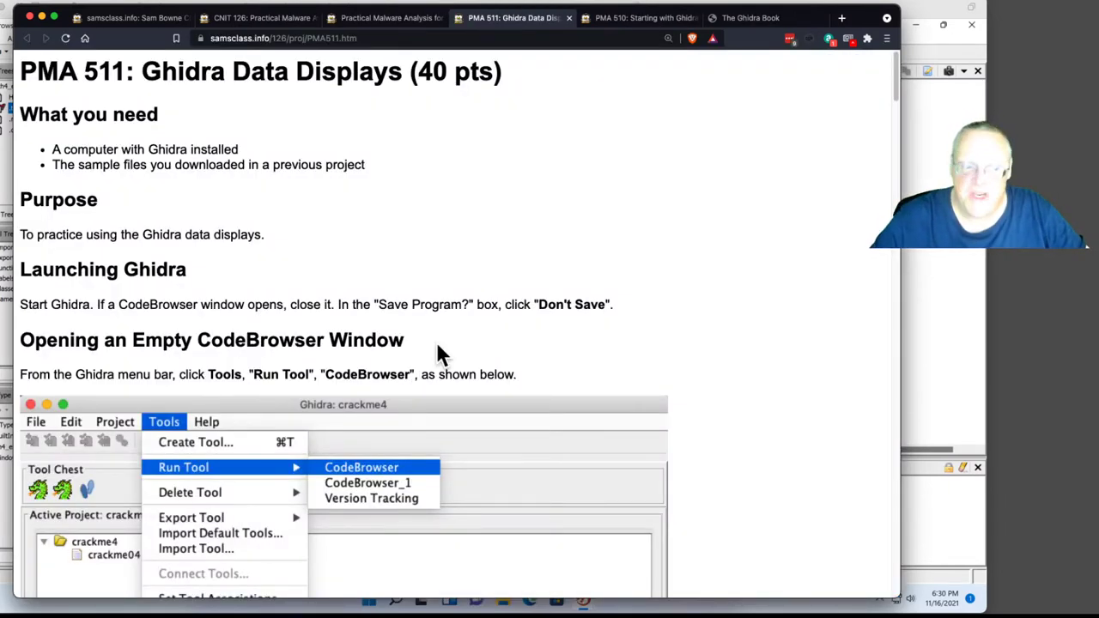
scroll("down", 3)
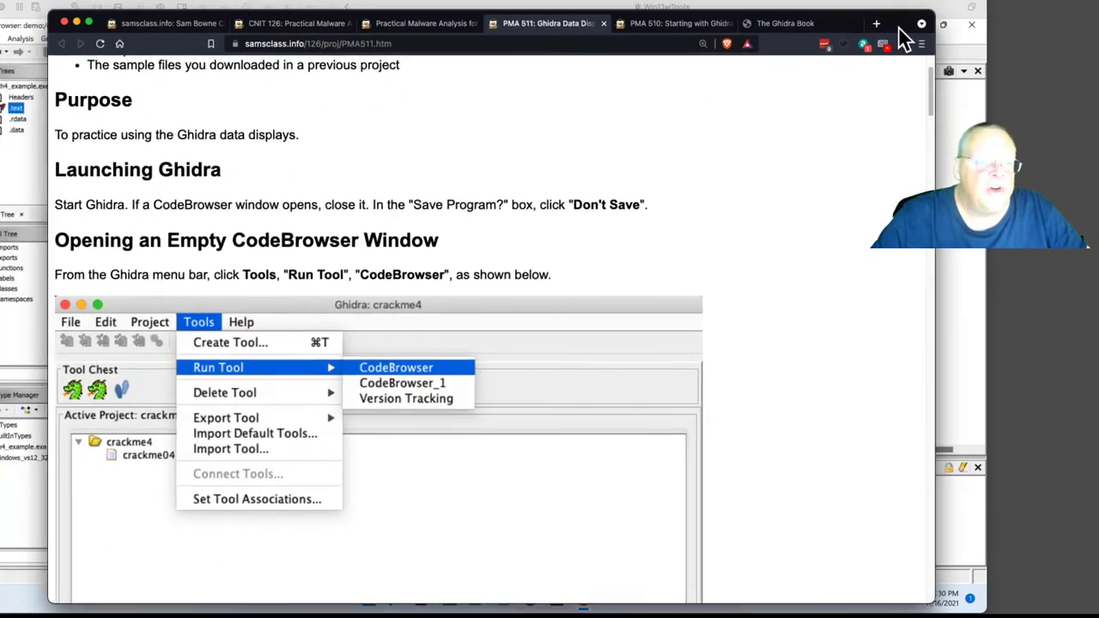
Close the ch4_example.exe CodeBrowser with Don't Save and relaunch Ghidra from the ghidraRun shortcut.
left_click(395, 368)
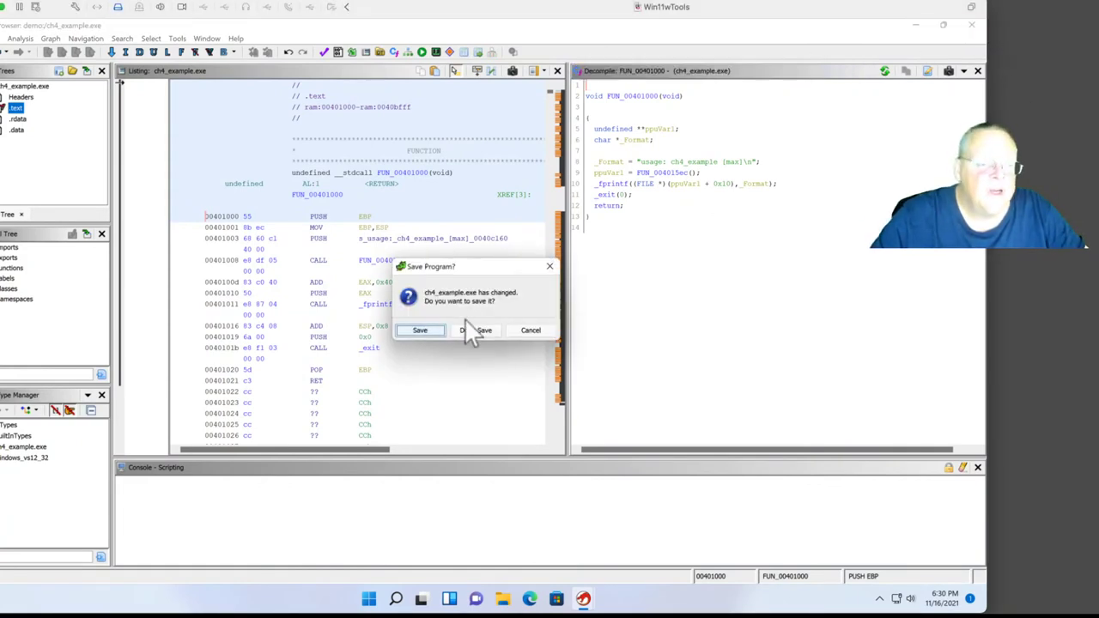
left_click(465, 330)
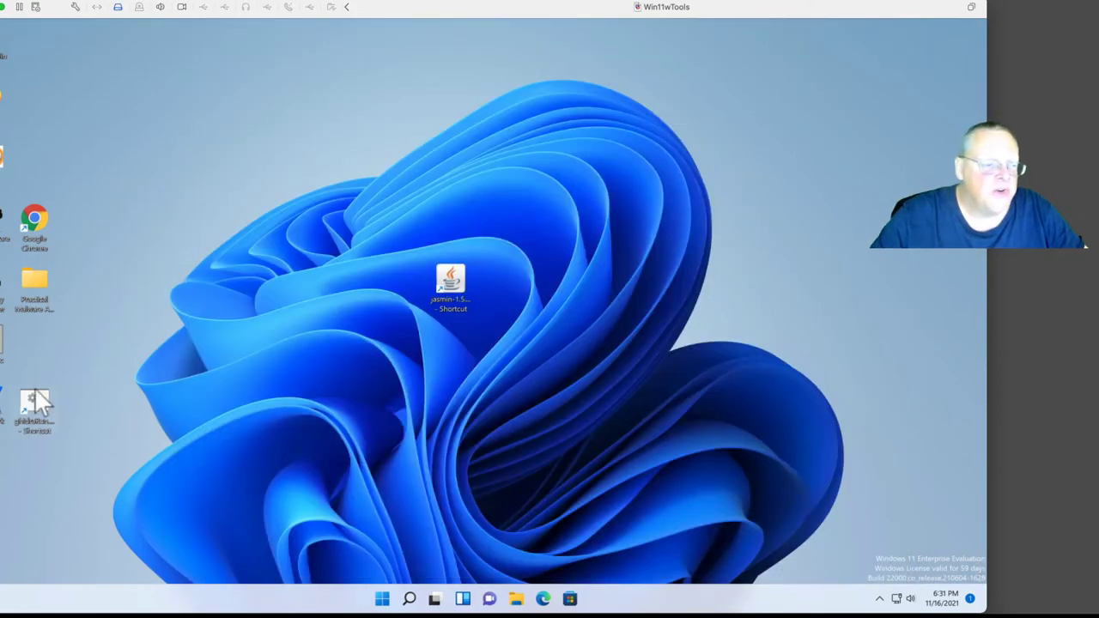
double_click(34, 407)
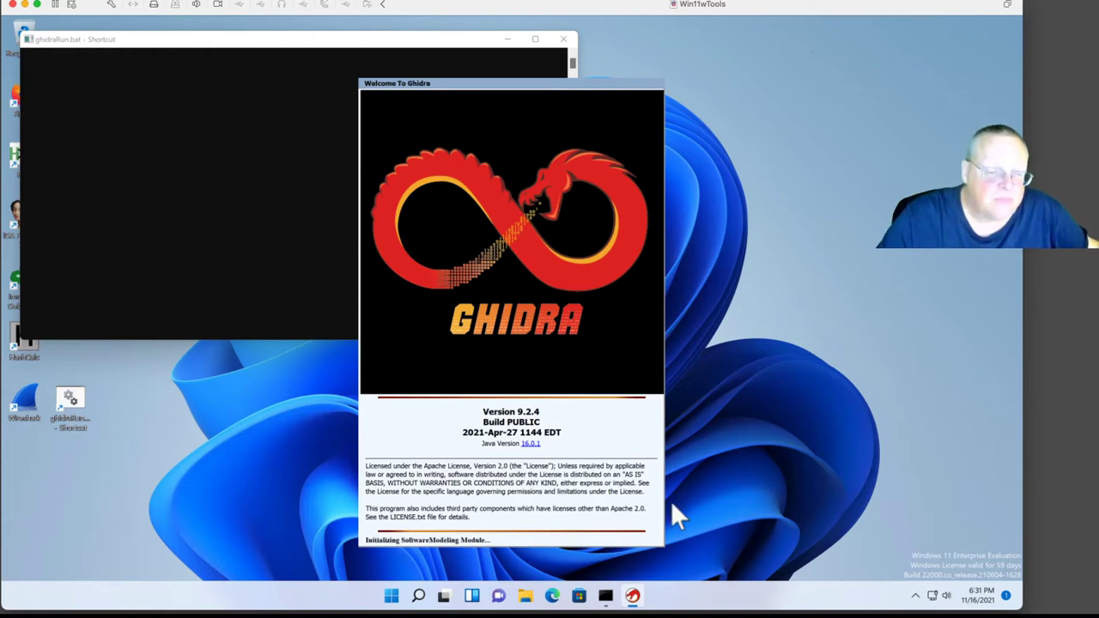
mouse_move(601, 498)
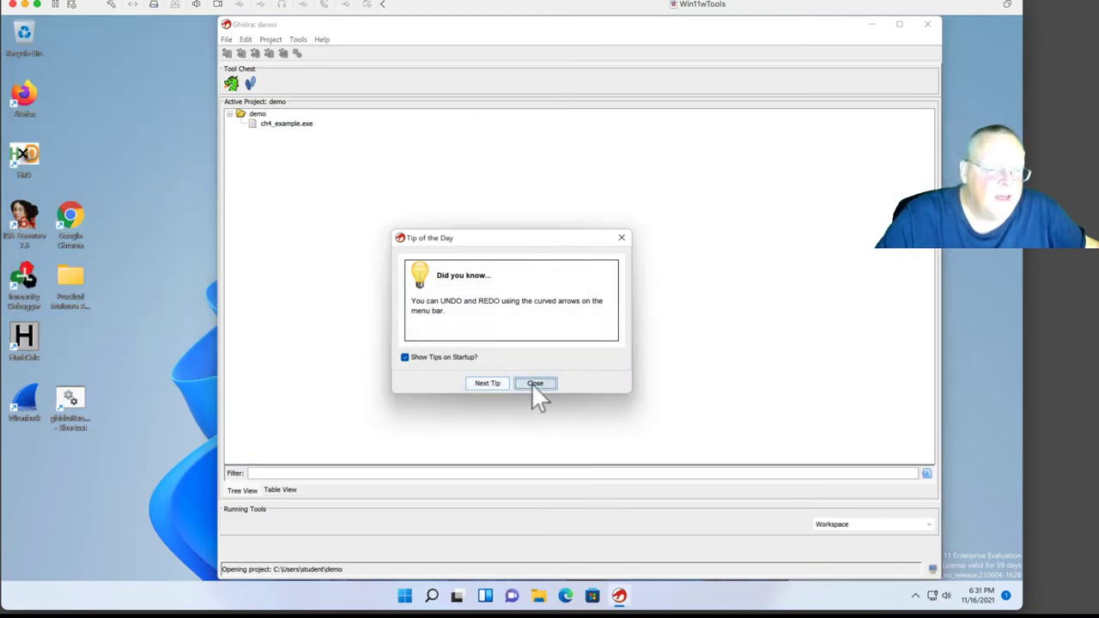
Close the Tip of the Day and glance over the File menu without choosing anything.
left_click(535, 383)
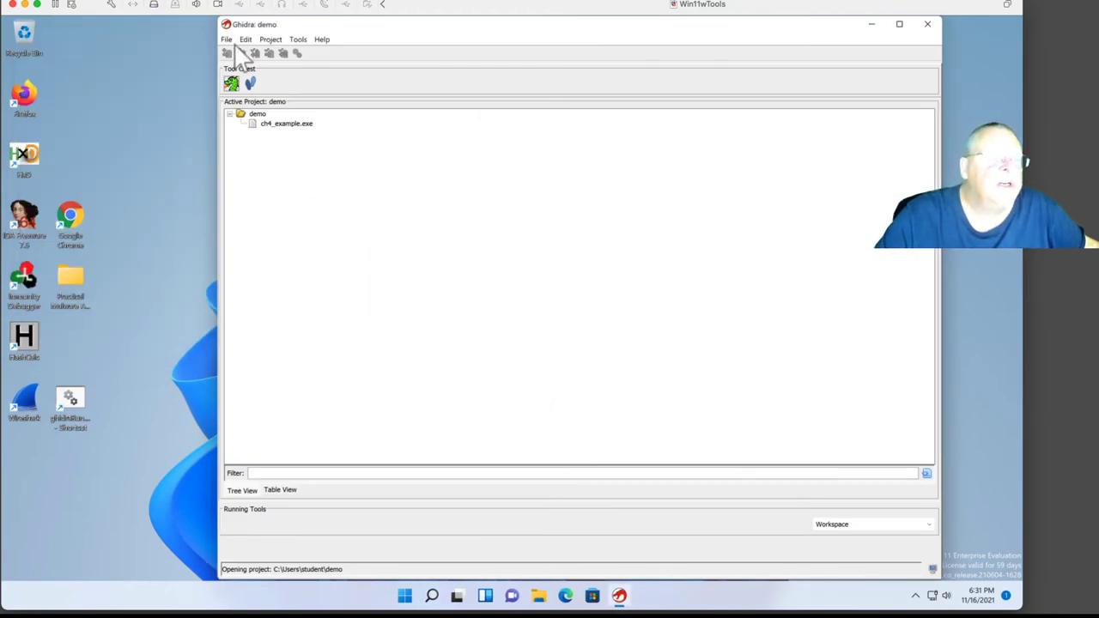
left_click(226, 39)
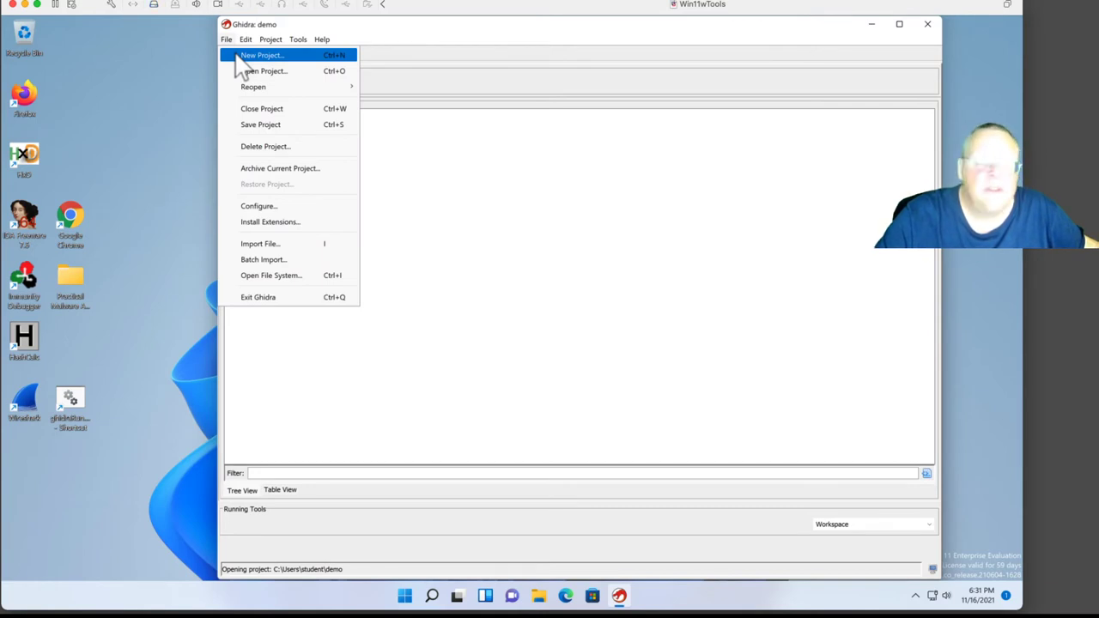
mouse_move(264, 71)
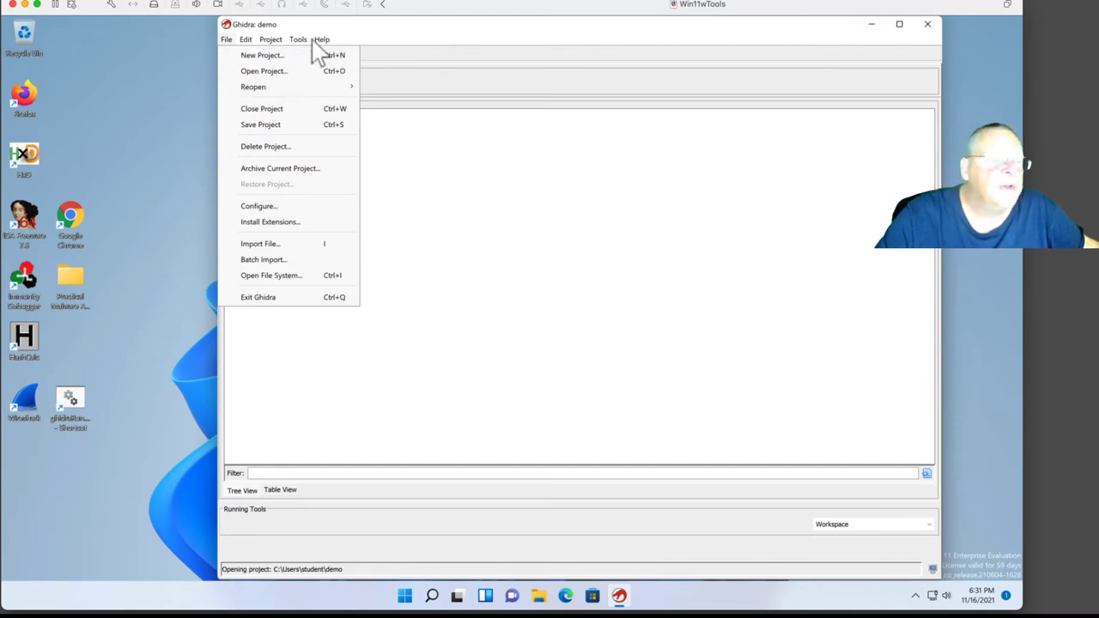
left_click(298, 39)
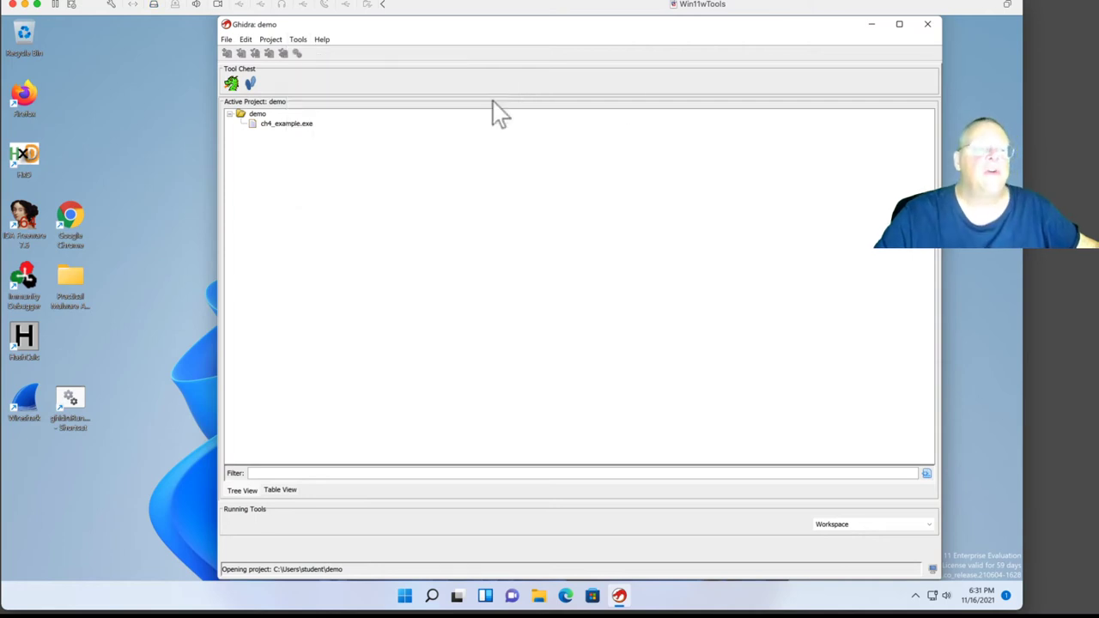
mouse_move(505, 176)
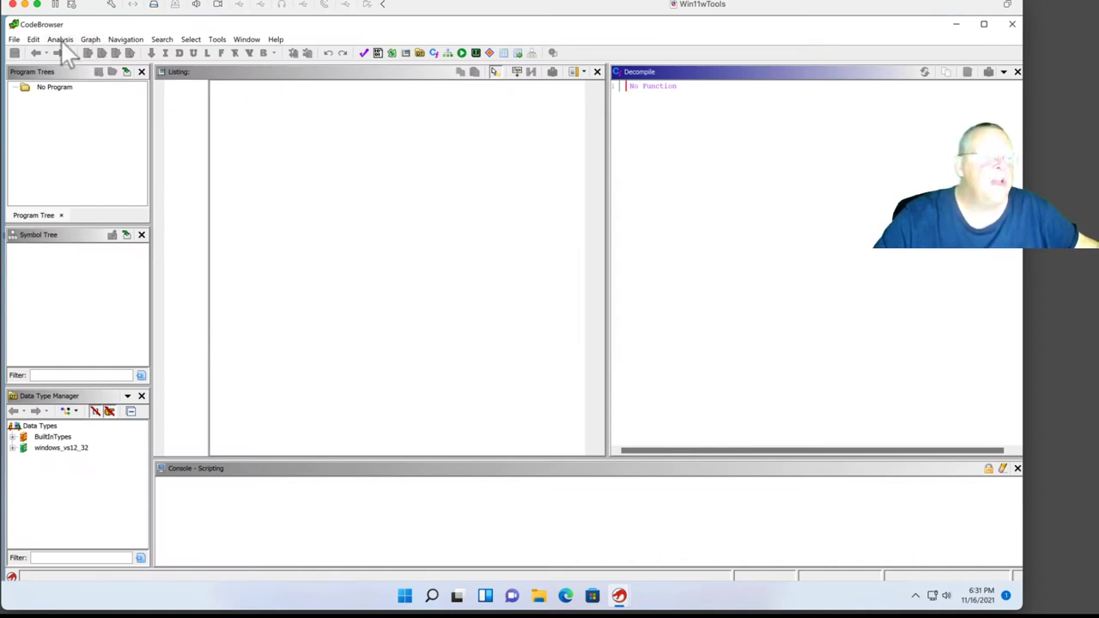
mouse_move(159, 68)
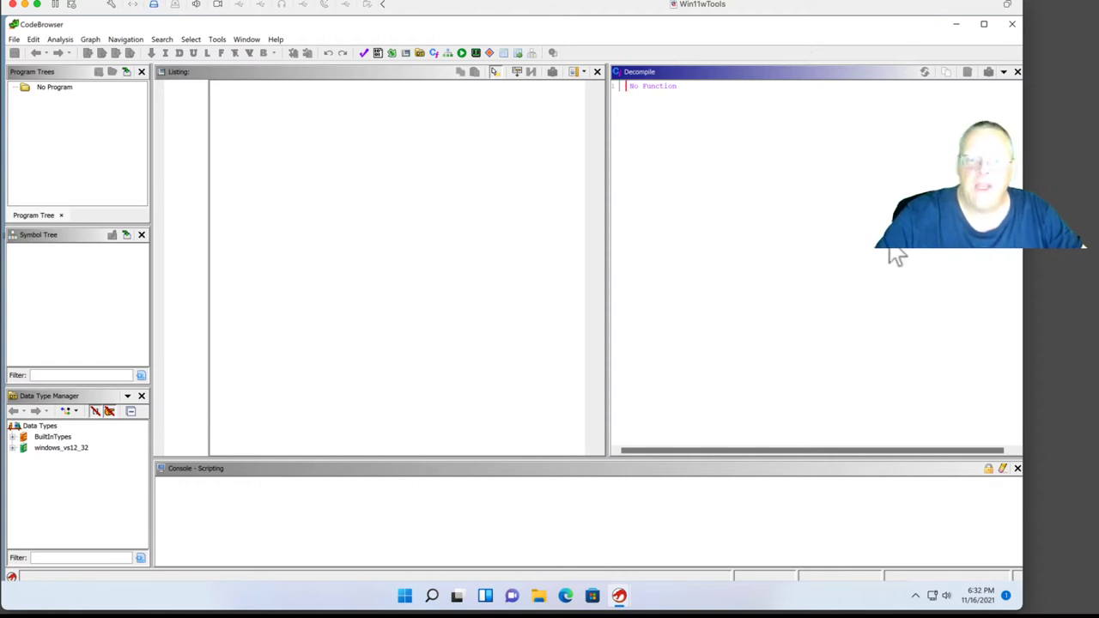
mouse_move(820, 292)
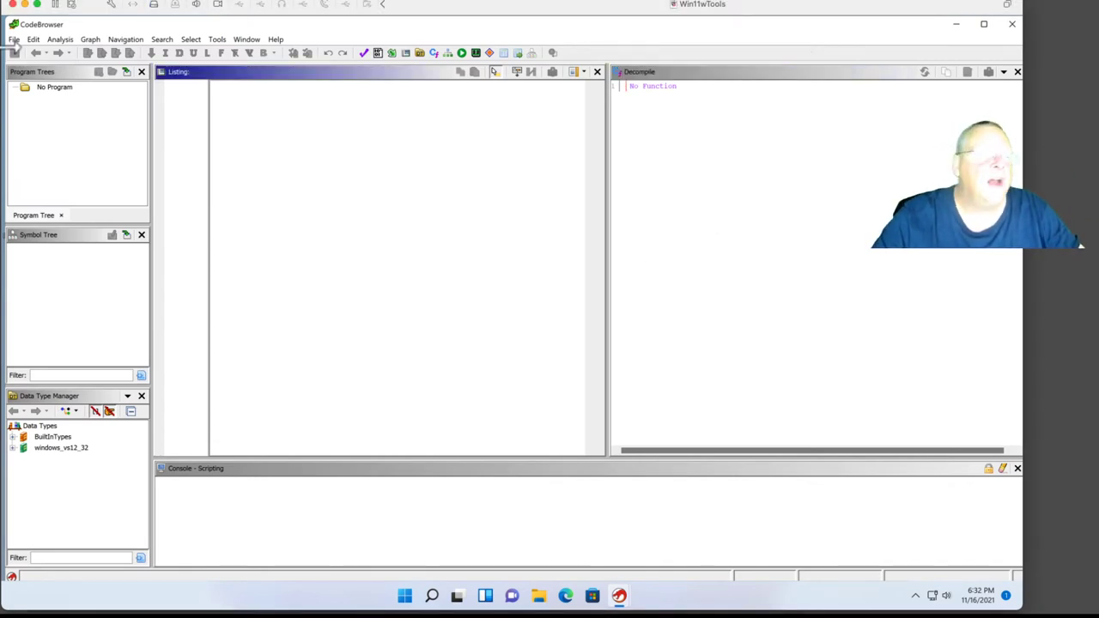
Import GhidraBookCode/ch05/ch05_example1.exe into the demo project with default import settings.
left_click(14, 39)
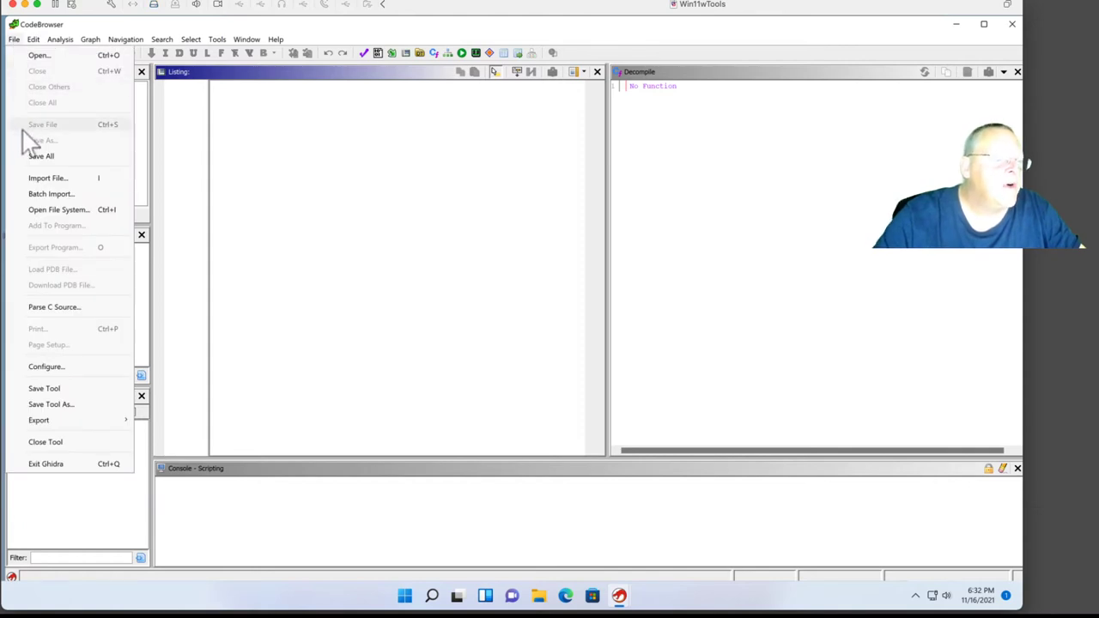
left_click(47, 178)
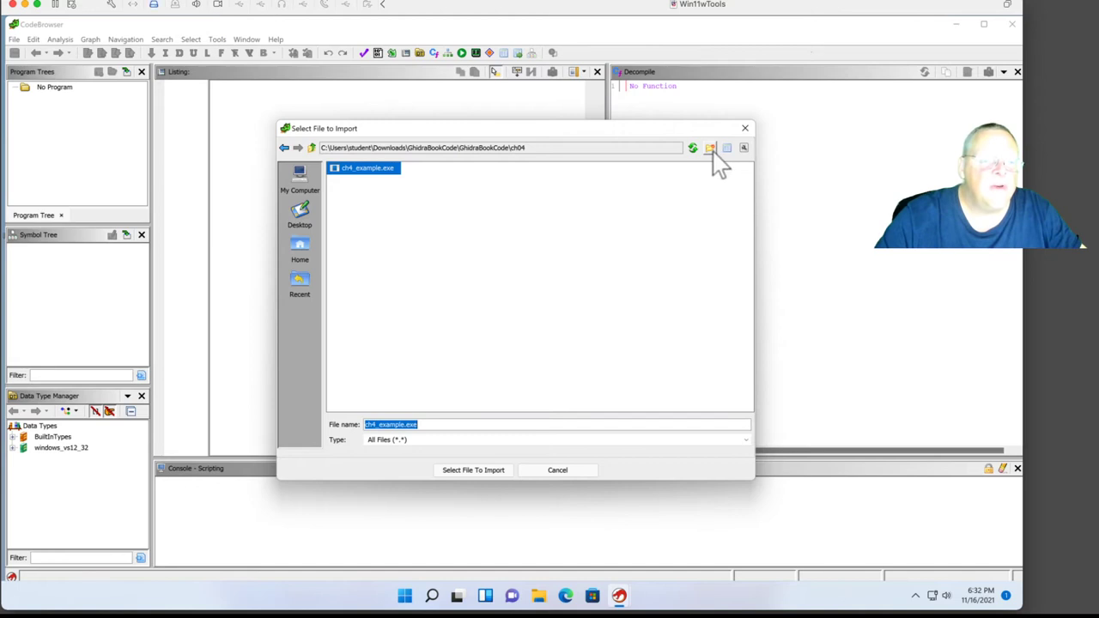
left_click(312, 148)
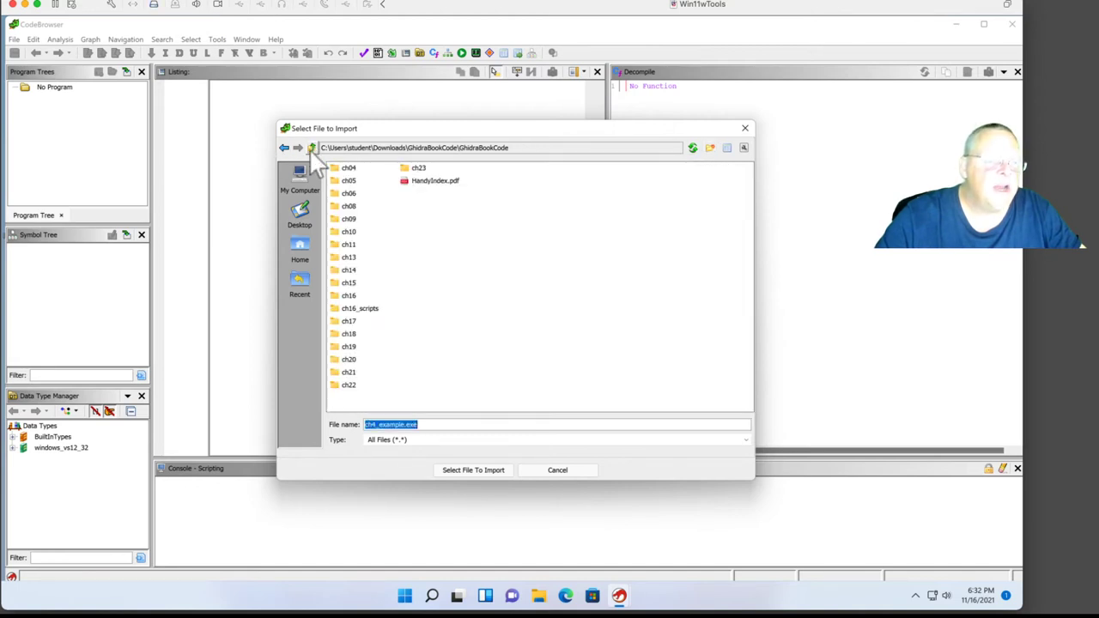
double_click(349, 180)
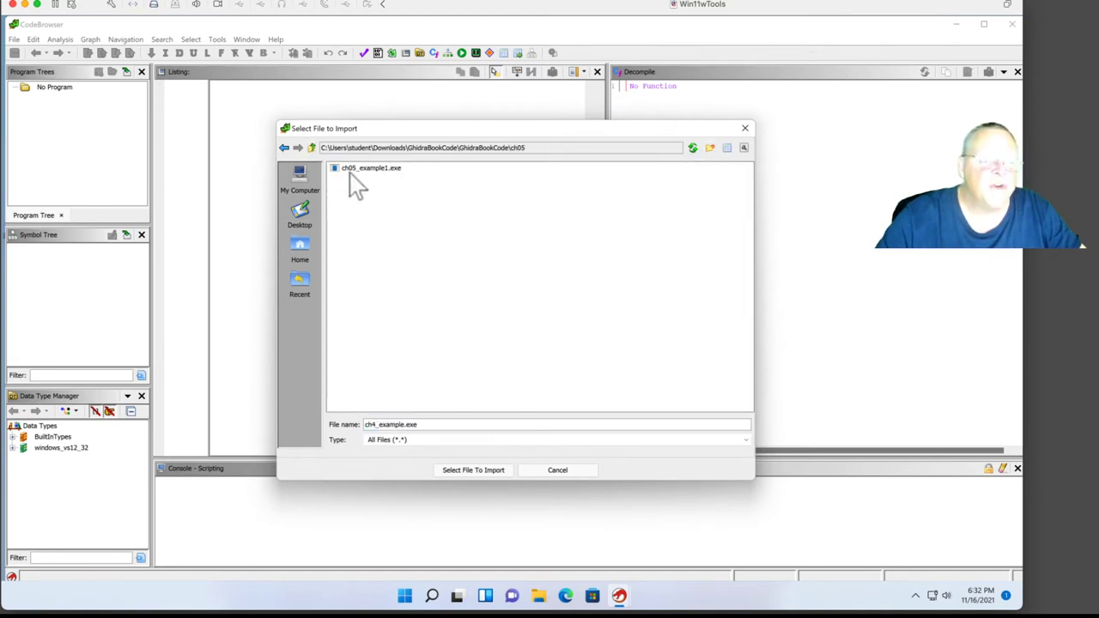
left_click(473, 469)
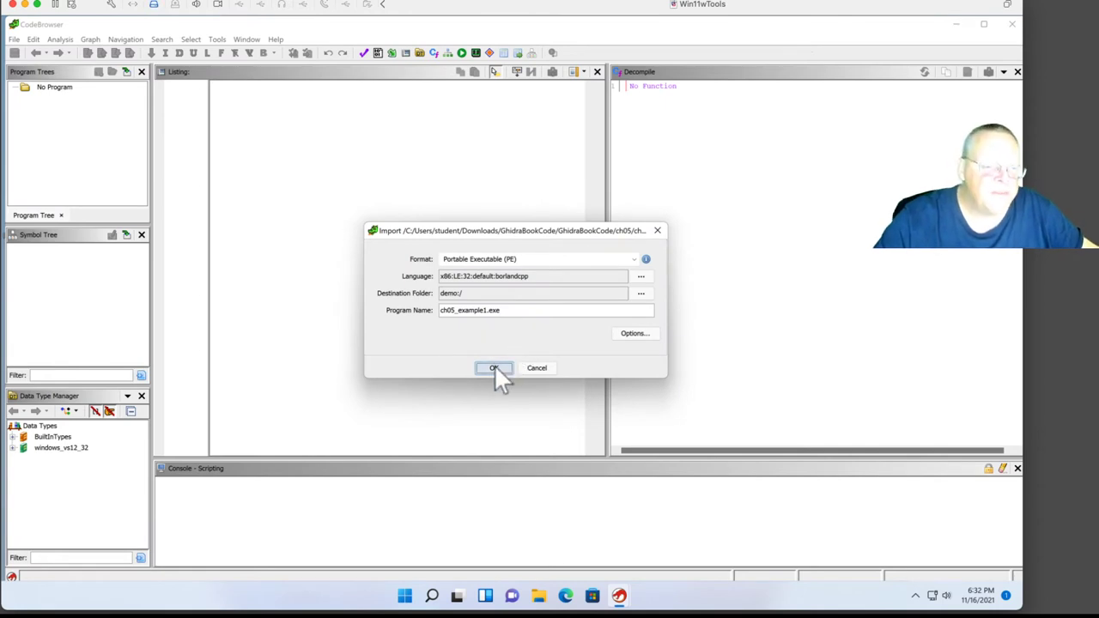
left_click(492, 368)
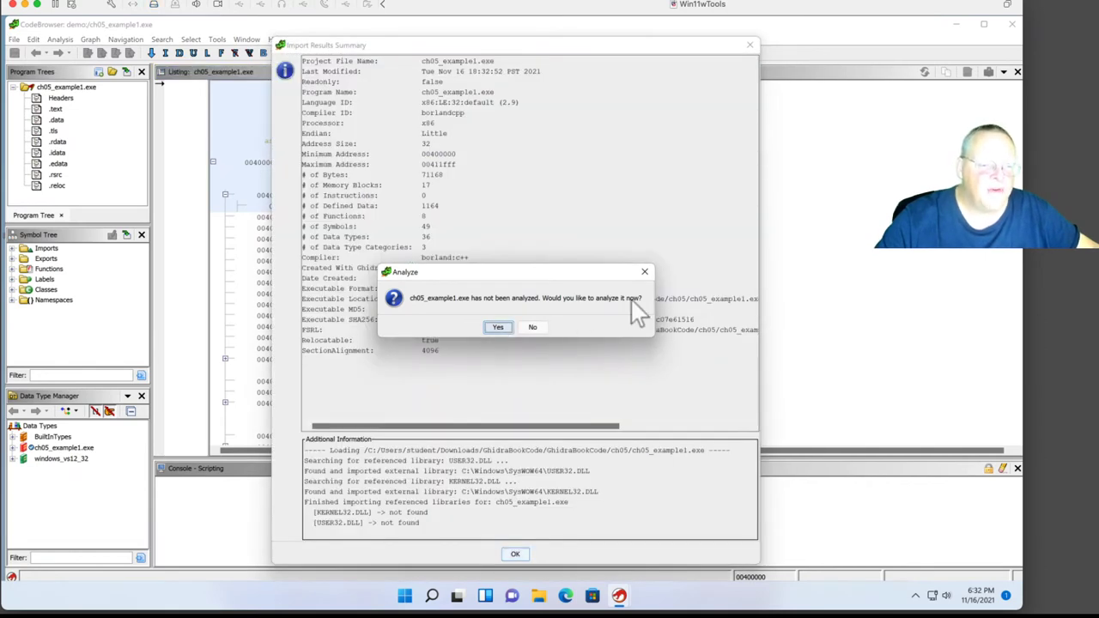
Analyze ch05_example1.exe with the default analyzers and close the Import Results Summary.
left_click(498, 327)
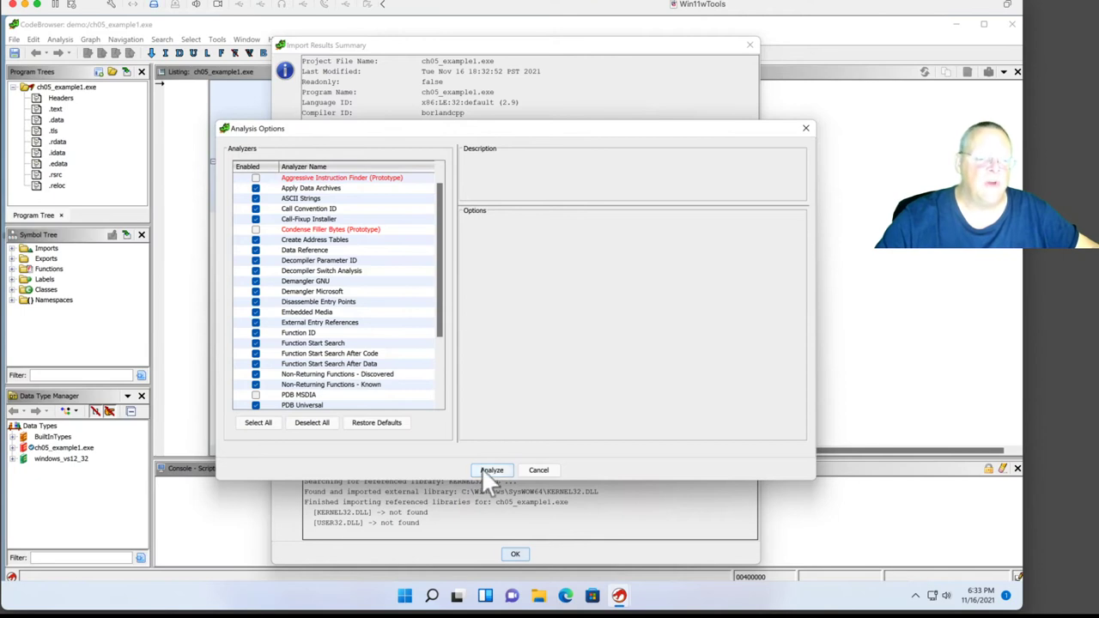
left_click(491, 470)
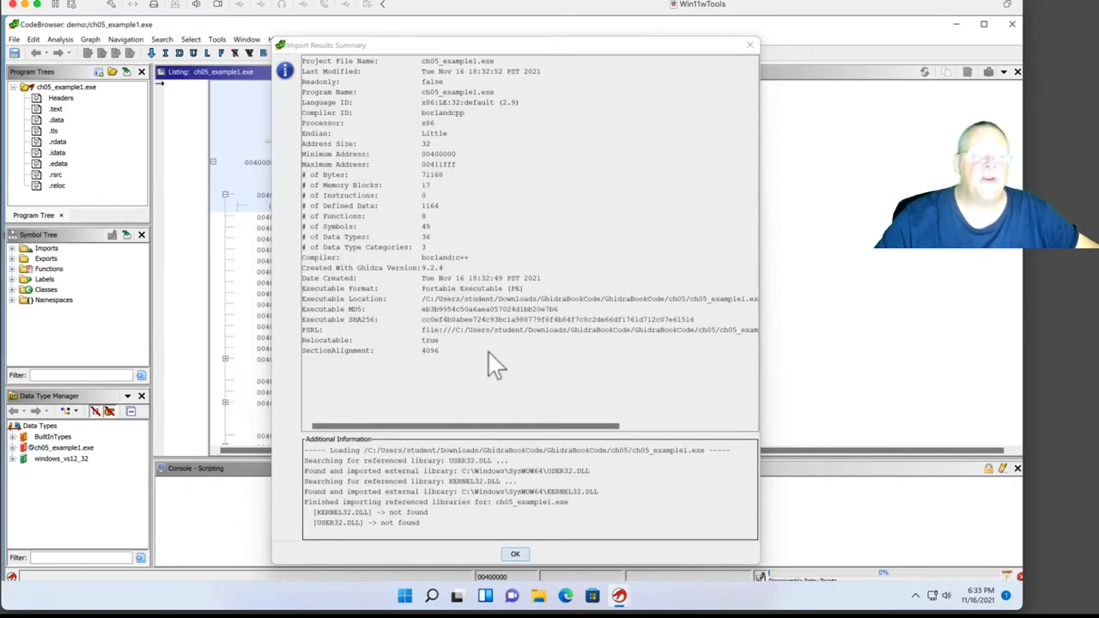
left_click(515, 554)
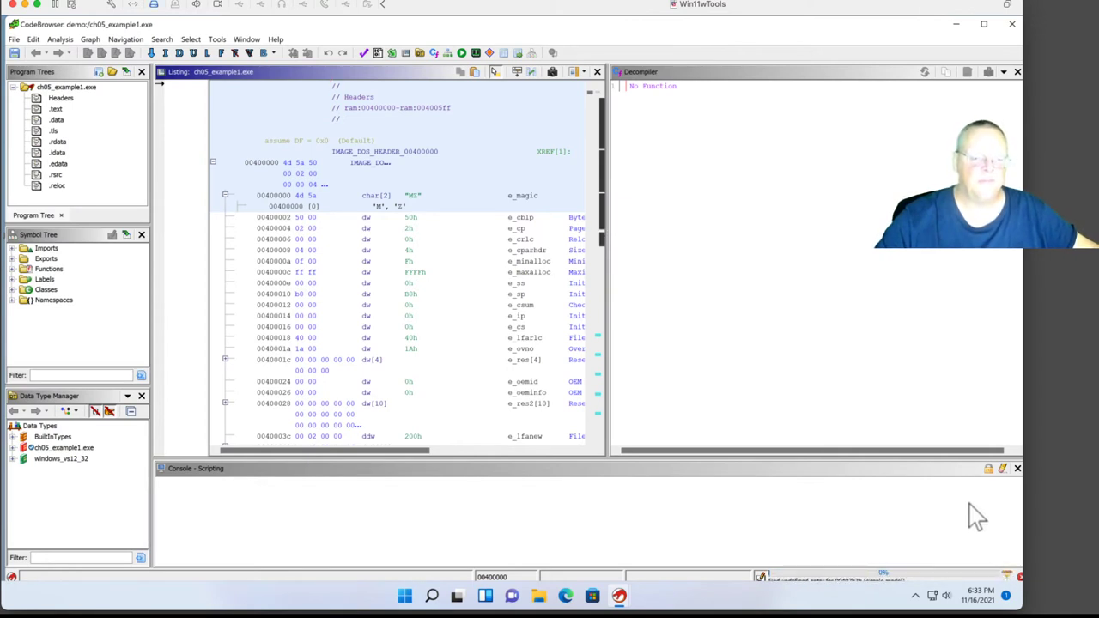
mouse_move(618, 494)
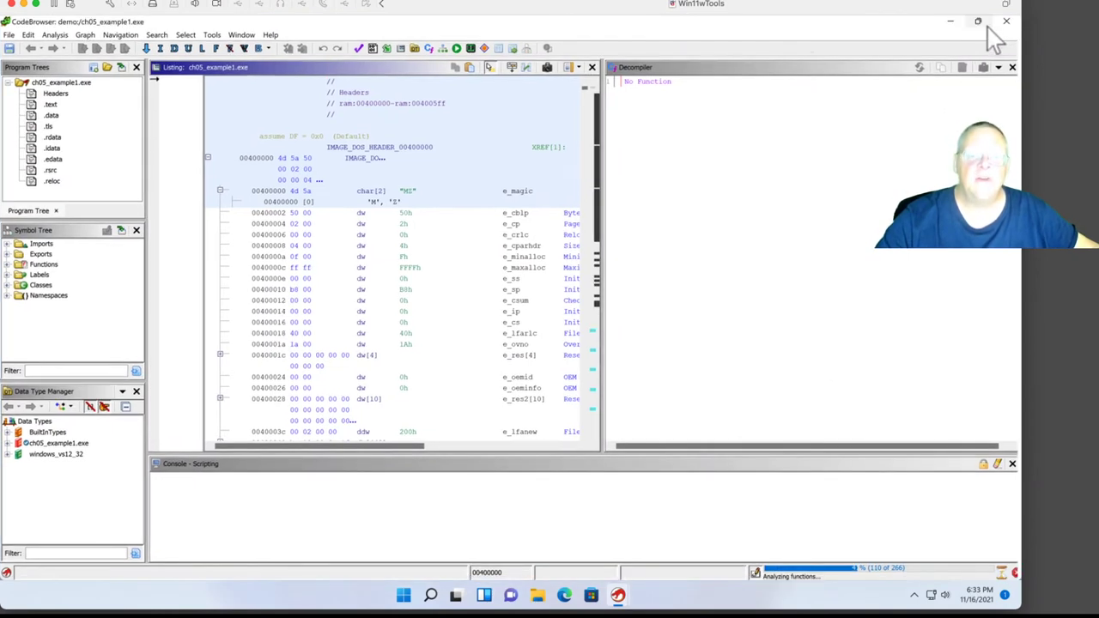
mouse_move(902, 275)
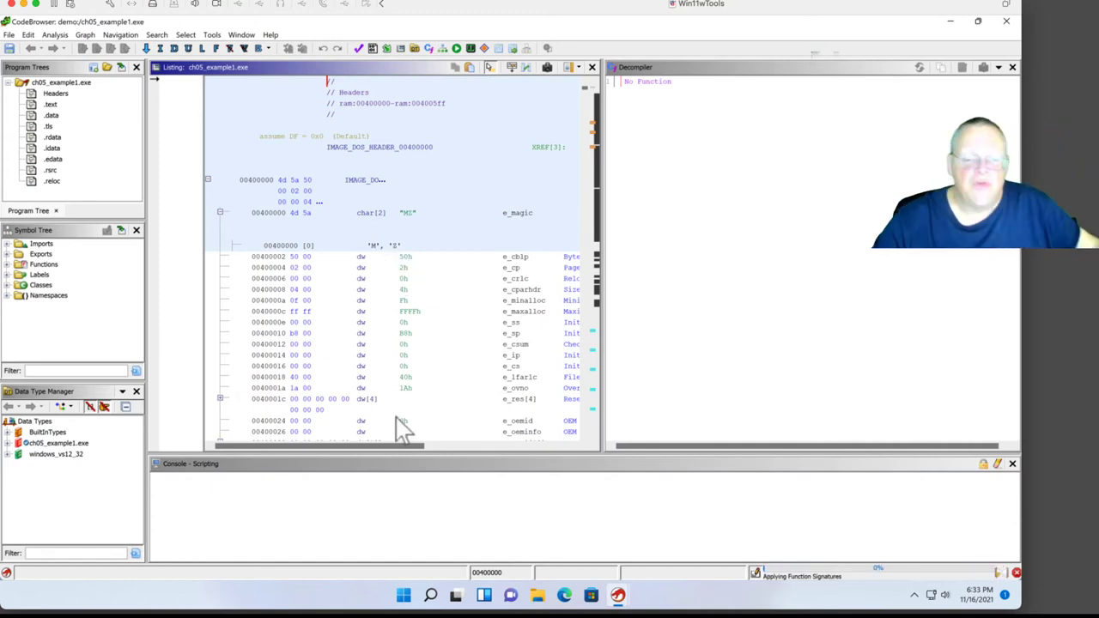
mouse_move(21, 116)
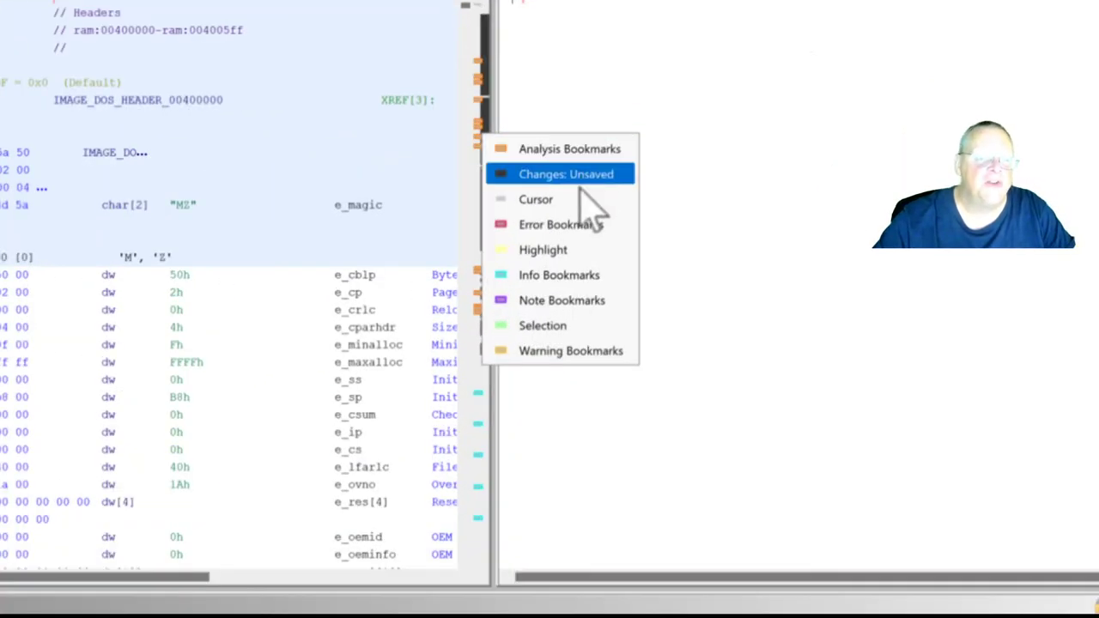
mouse_move(571, 351)
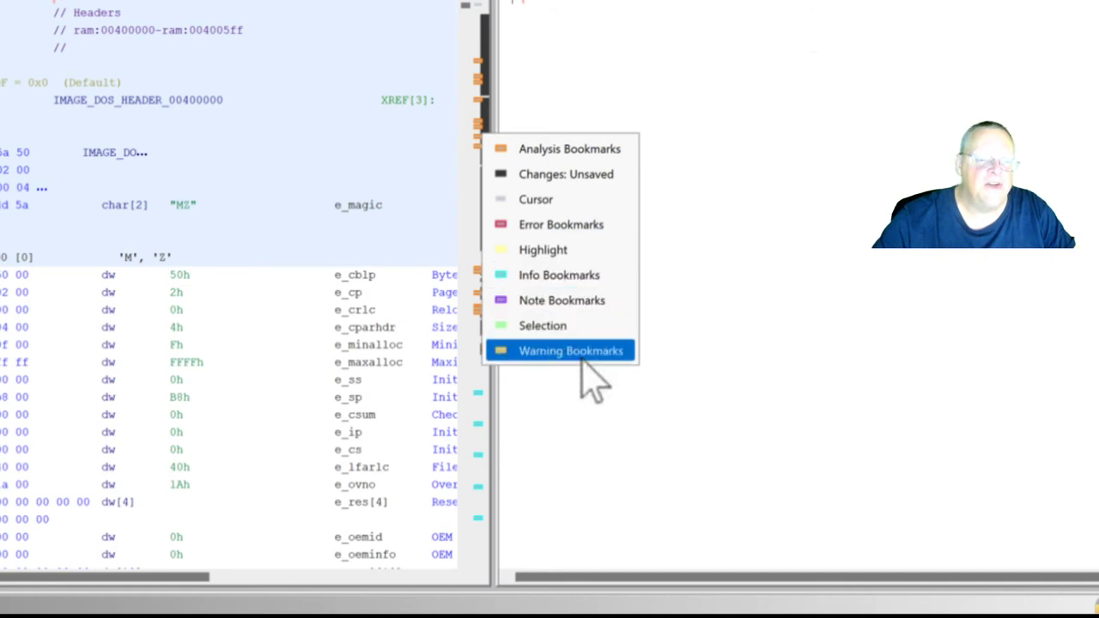
mouse_move(562, 300)
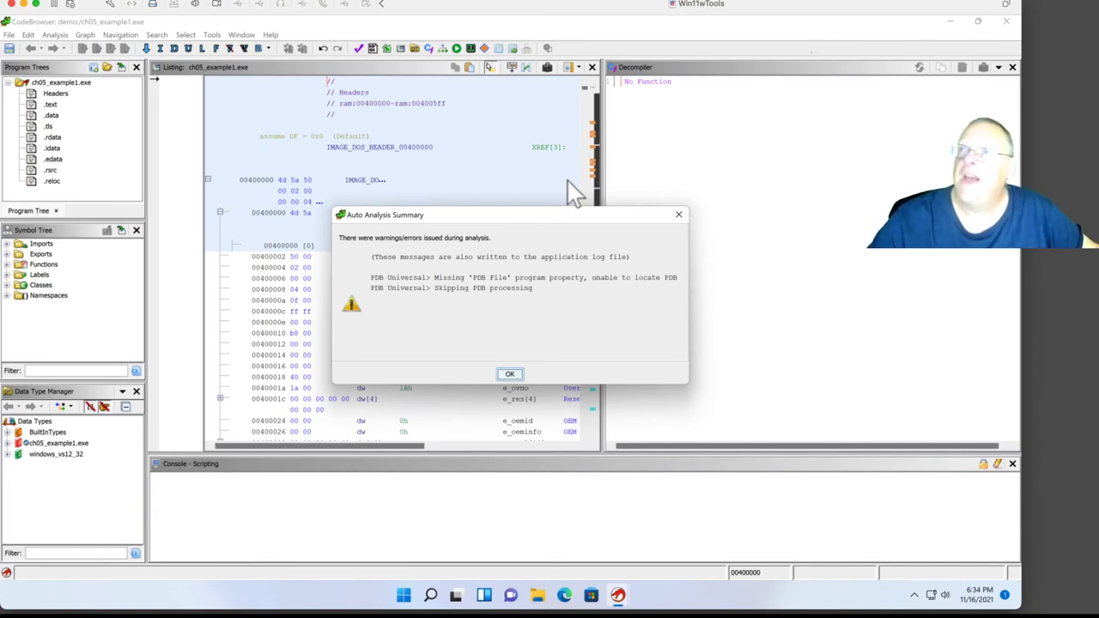
mouse_move(442, 279)
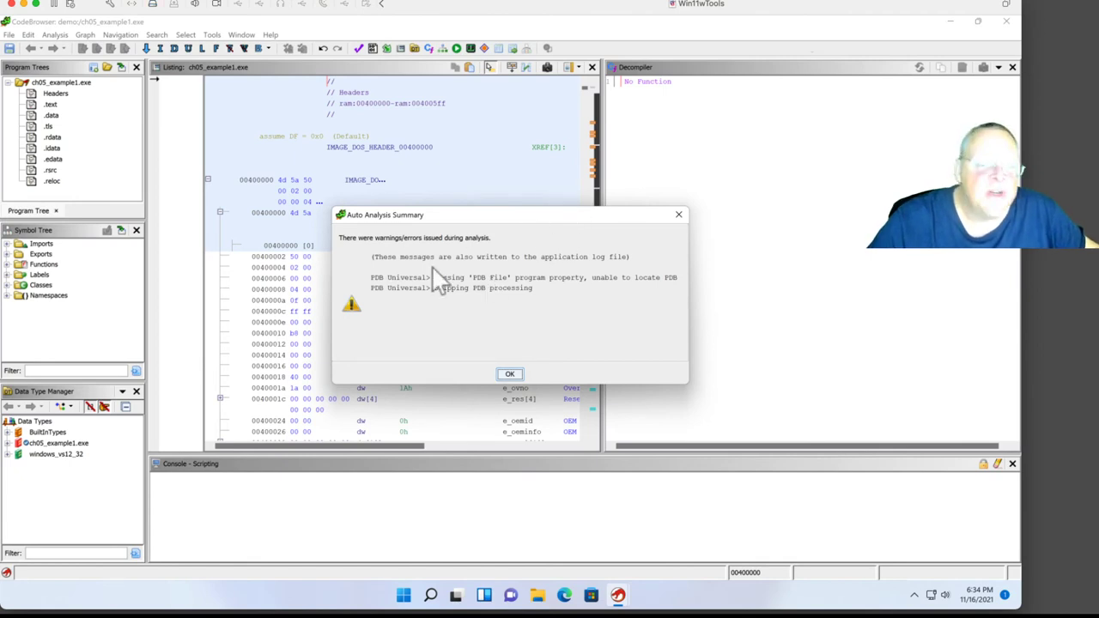
mouse_move(403, 253)
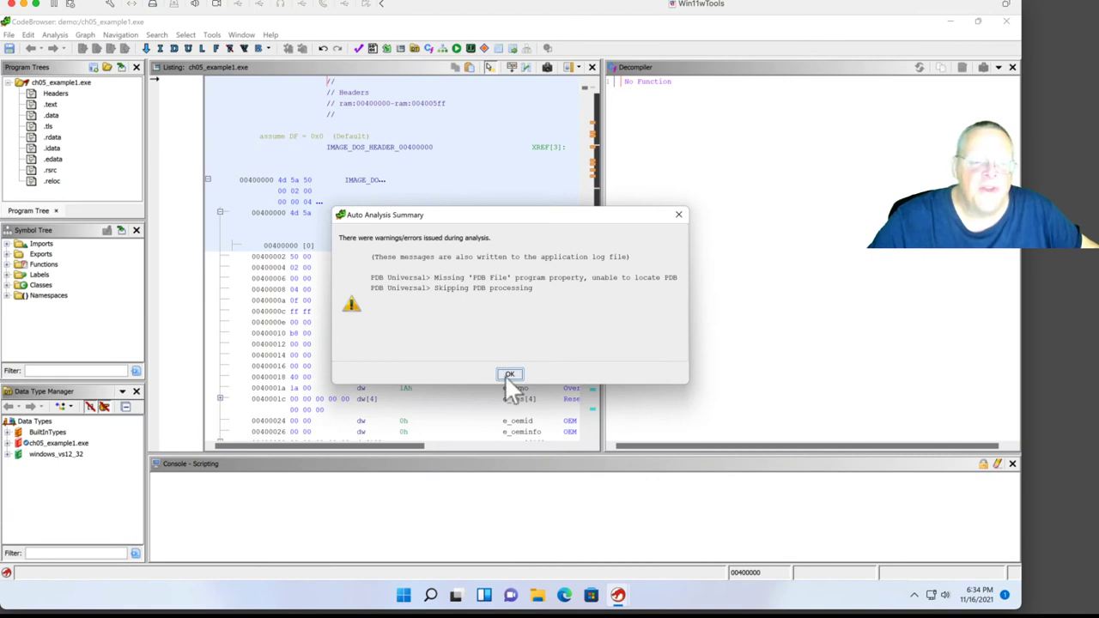
Click OK on the Auto Analysis Summary warnings dialog.
left_click(509, 374)
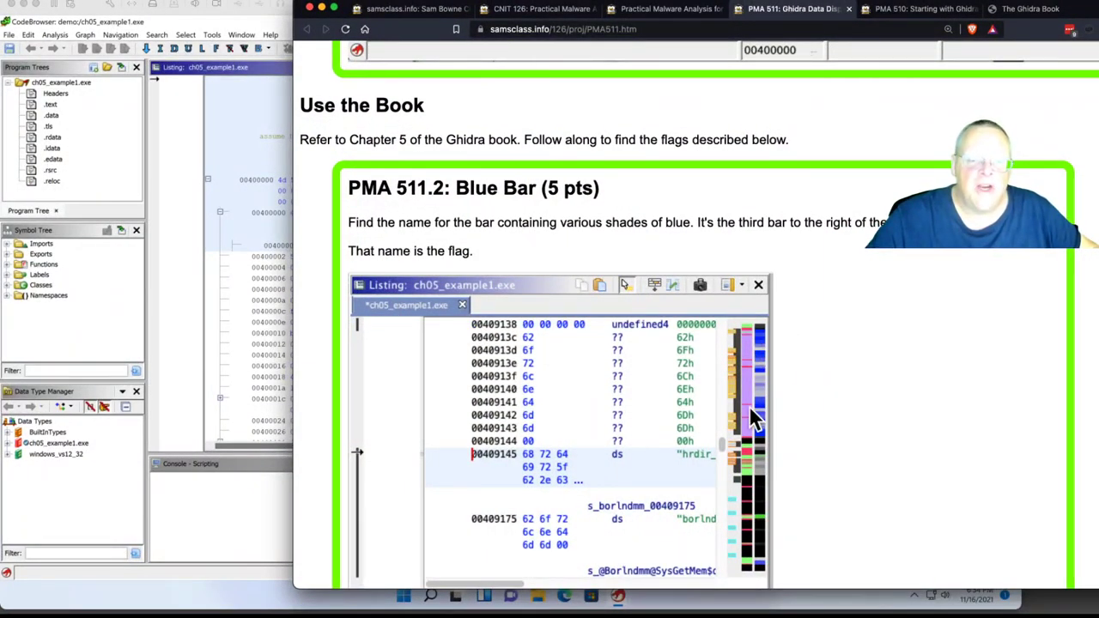
mouse_move(762, 431)
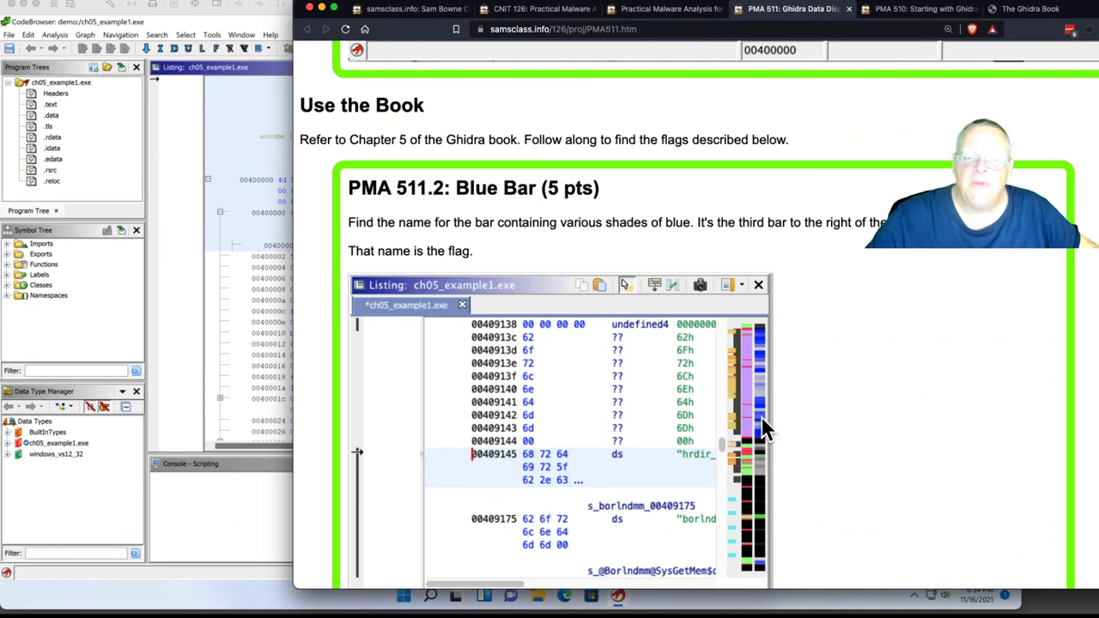
Scroll the PMA 511 page down to the final PMA 511.8 Defined Strings challenge.
scroll("down", 3)
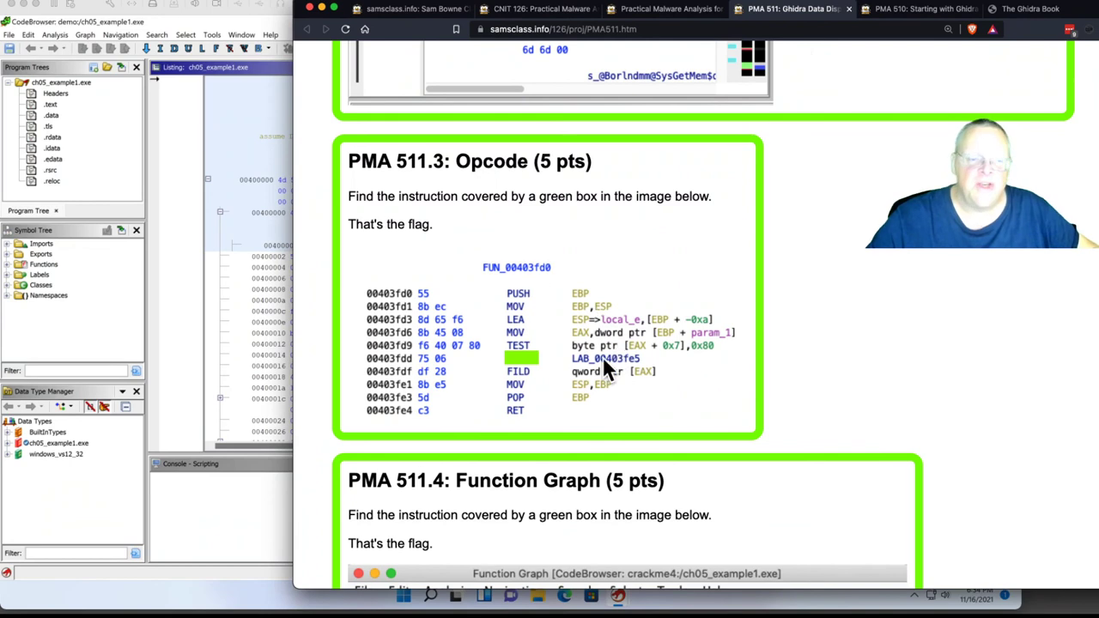
mouse_move(556, 295)
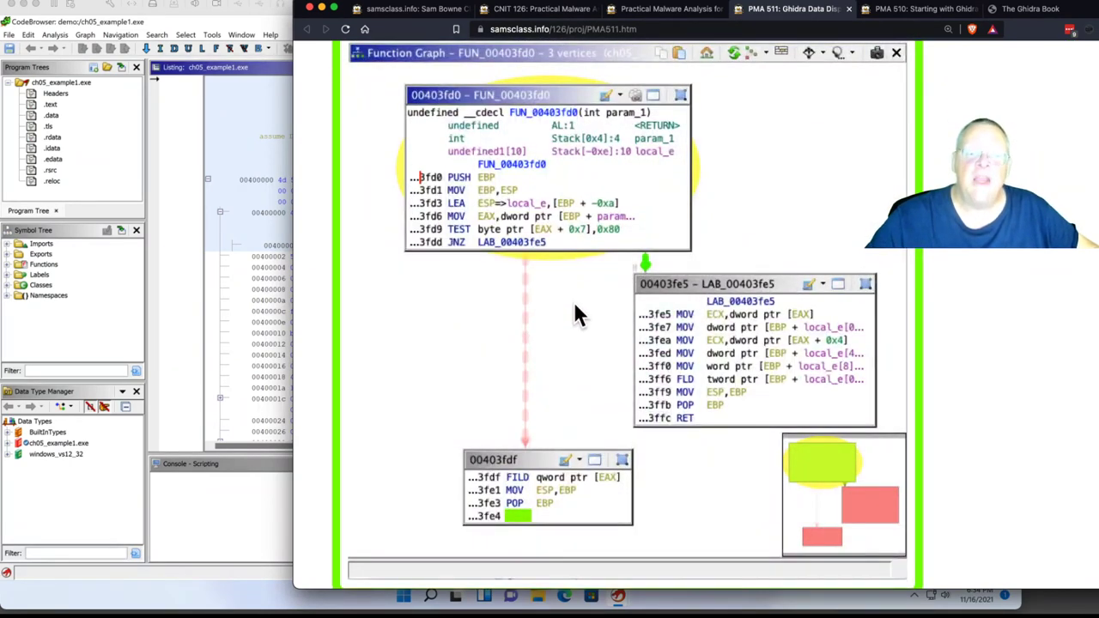
mouse_move(785, 361)
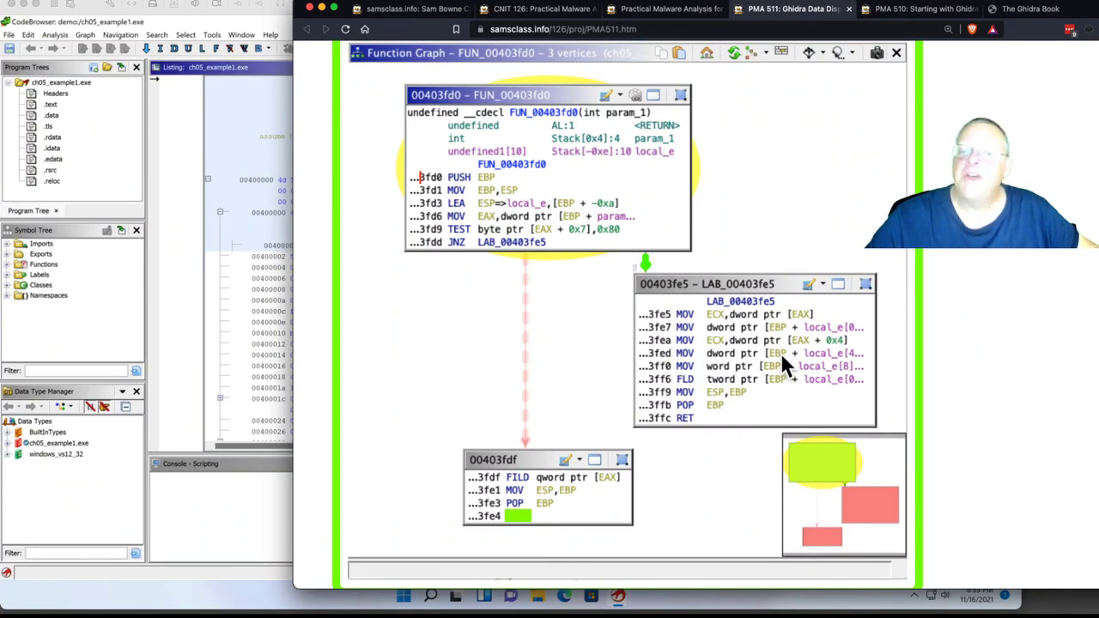
scroll("down", 3)
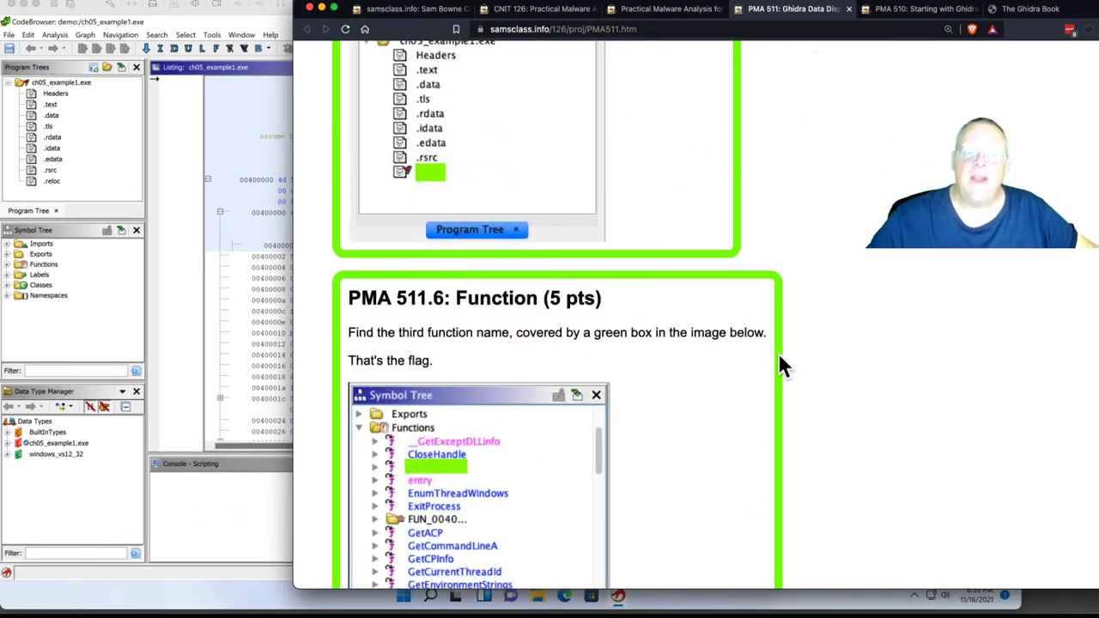
scroll("down", 3)
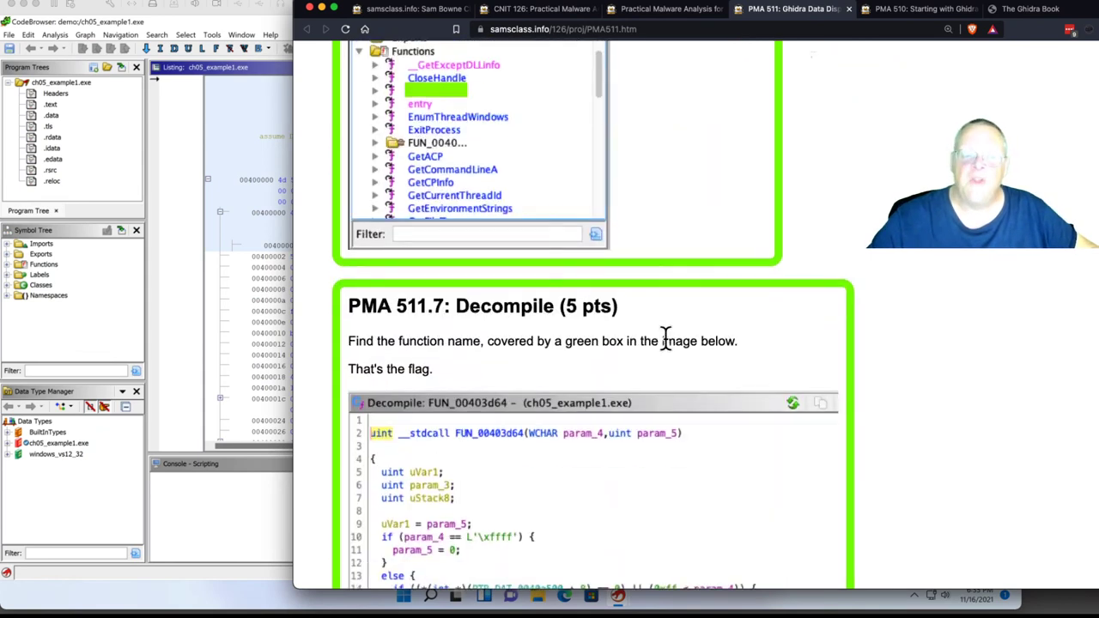
scroll("down", 3)
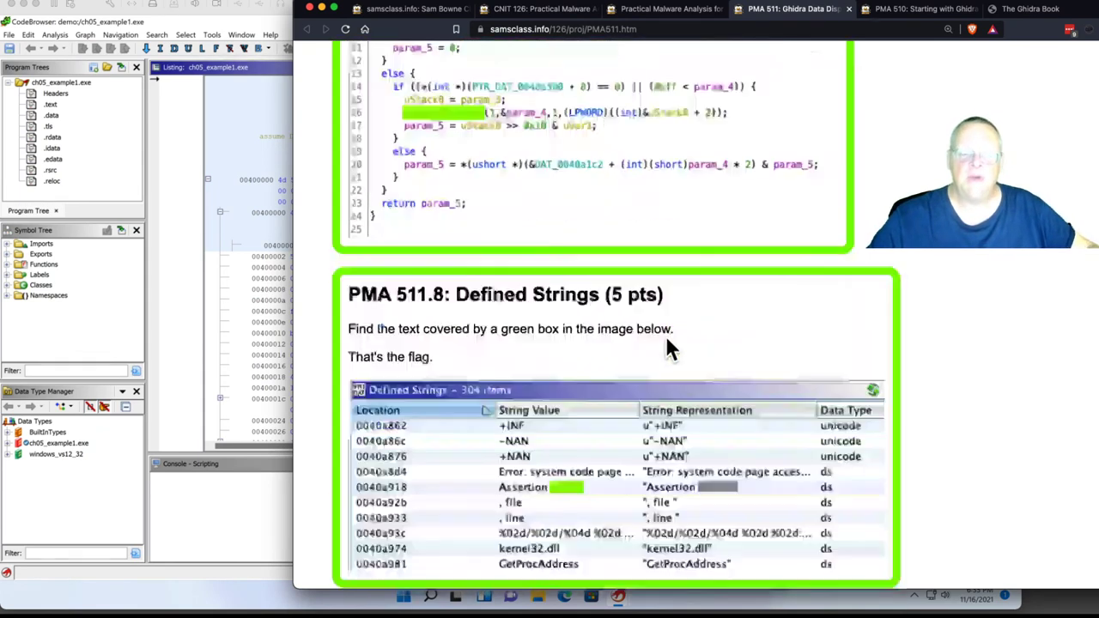
scroll("down", 3)
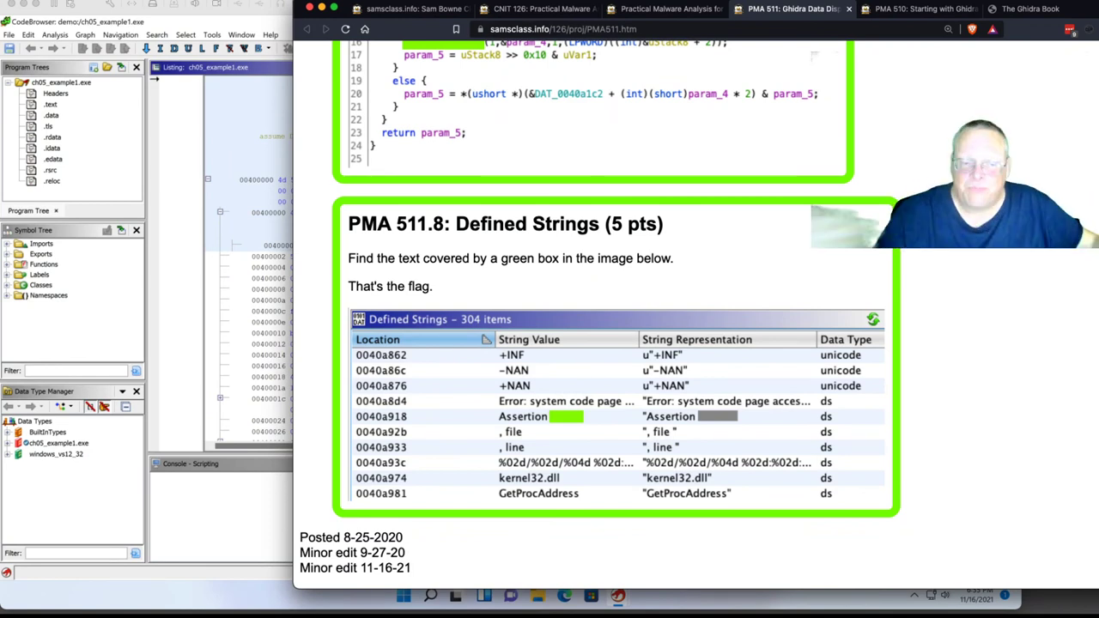
mouse_move(503, 371)
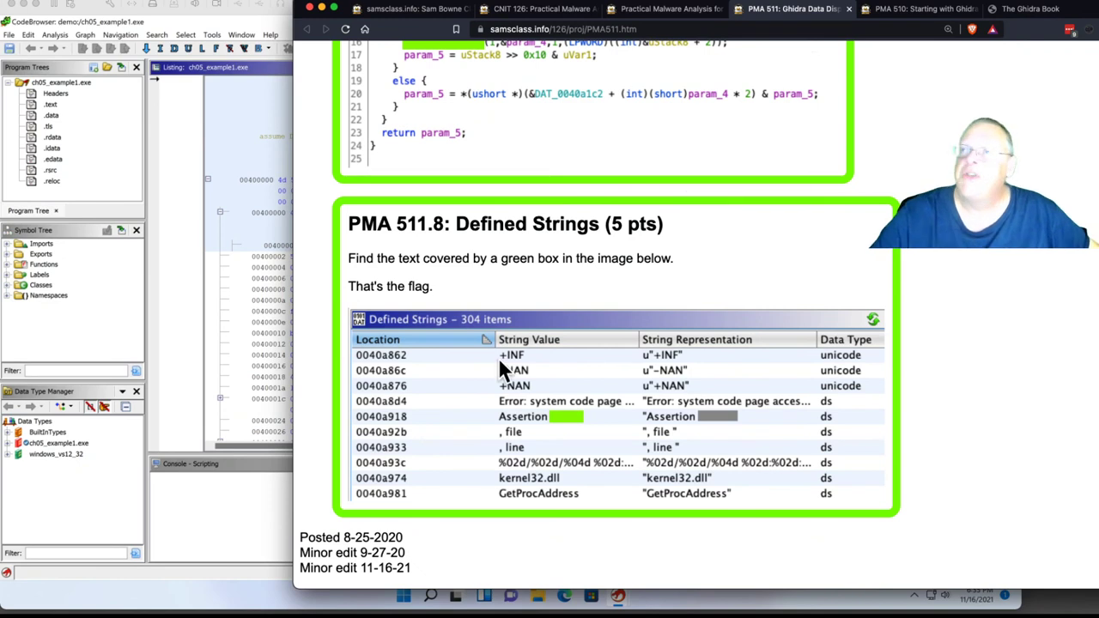
mouse_move(1052, 262)
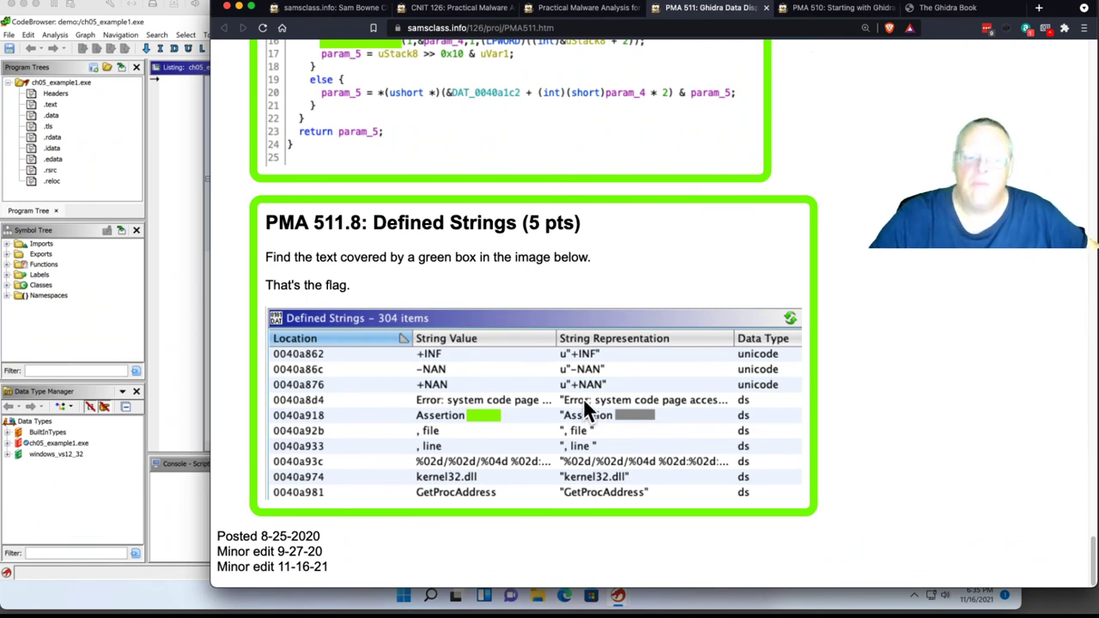
mouse_move(1037, 147)
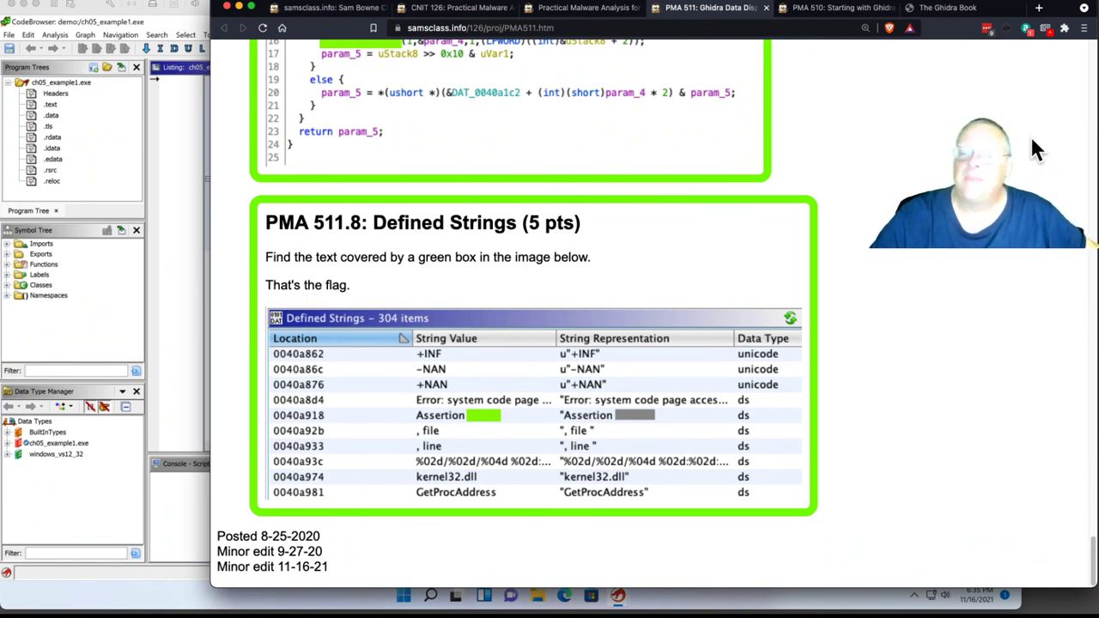